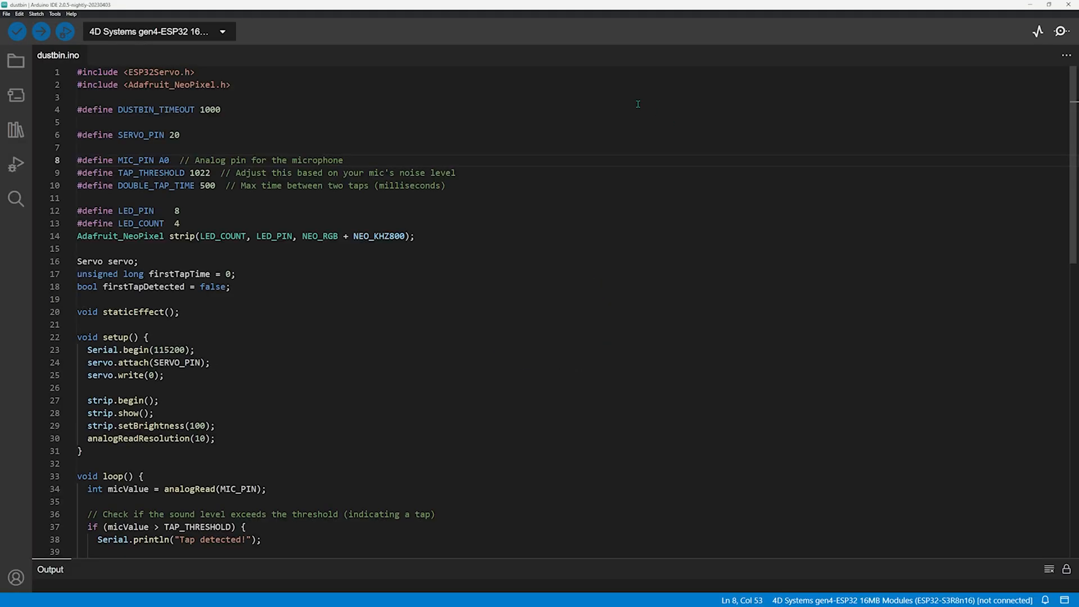
scroll(down, 3)
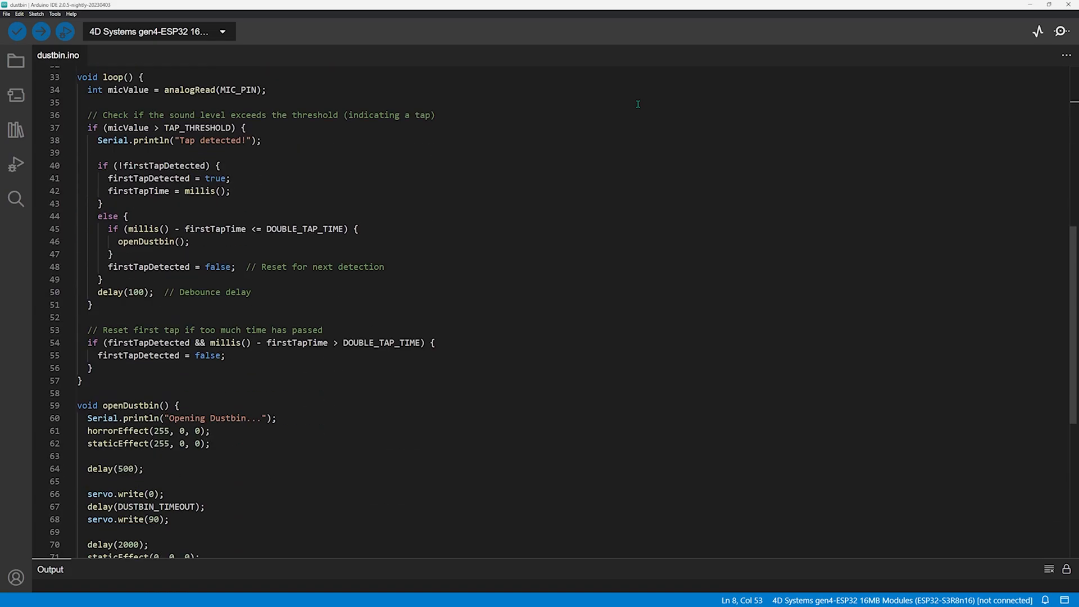
scroll(down, 3)
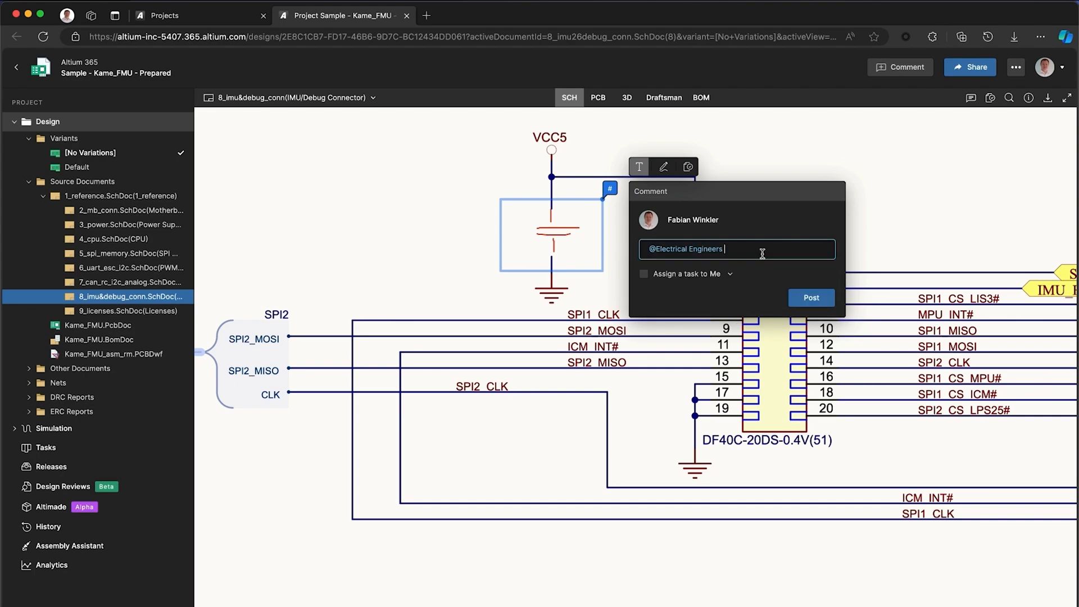
text(add a 100nF cap)
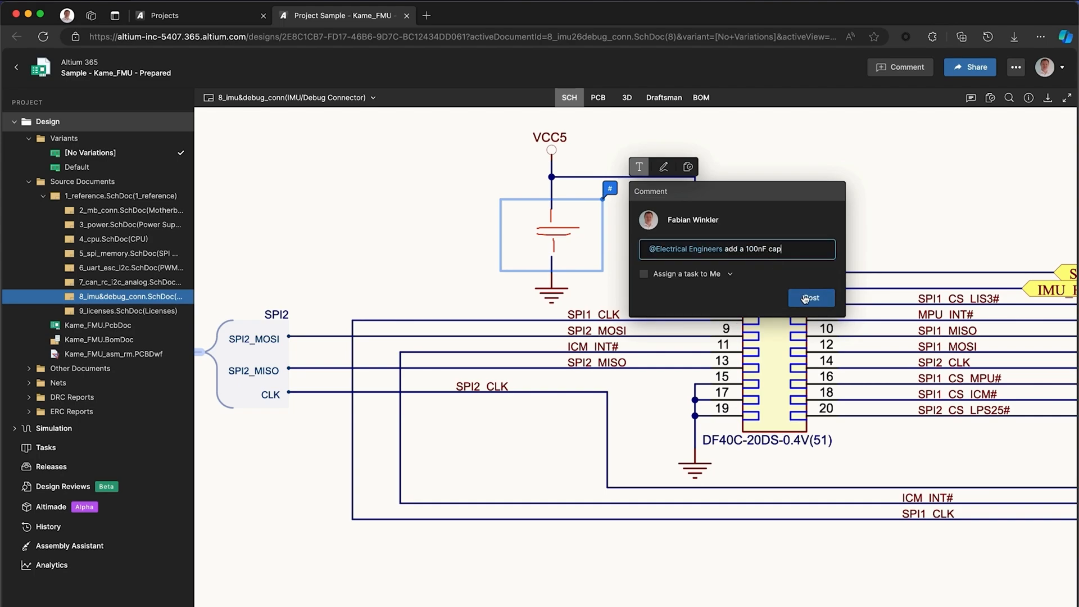